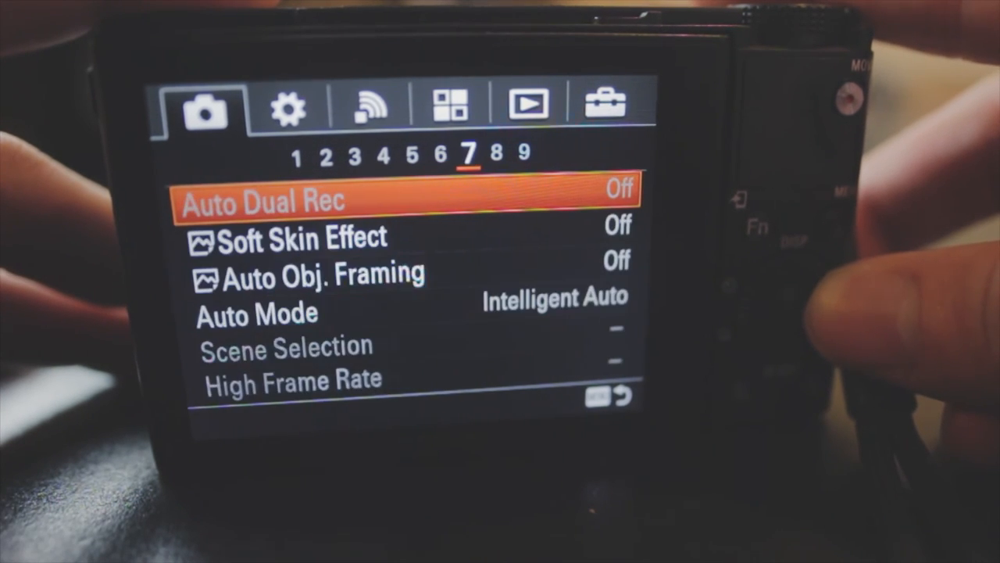
# Switch to custom settings page 1, showing Zebra and MF Assist.
pyautogui.click(286, 104)
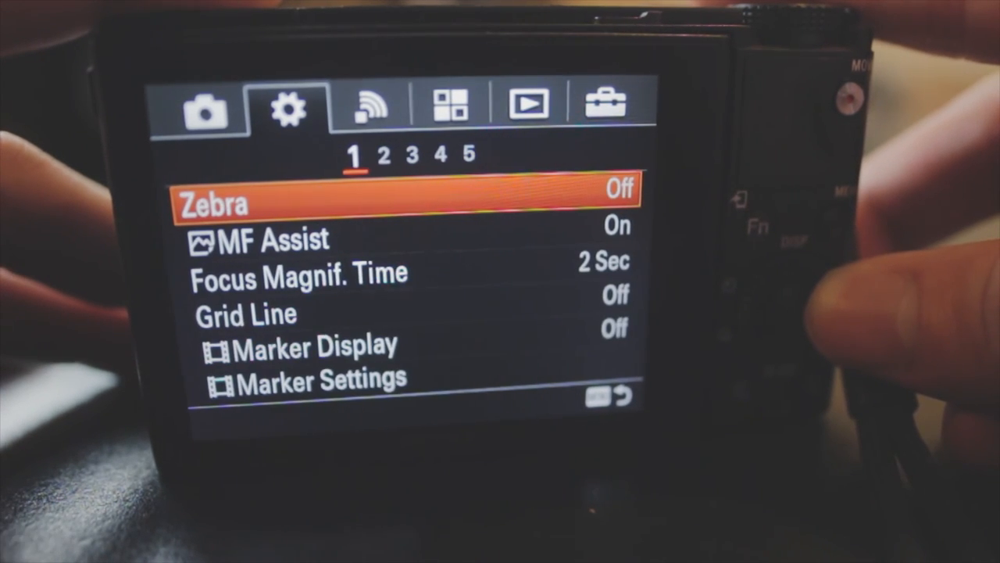